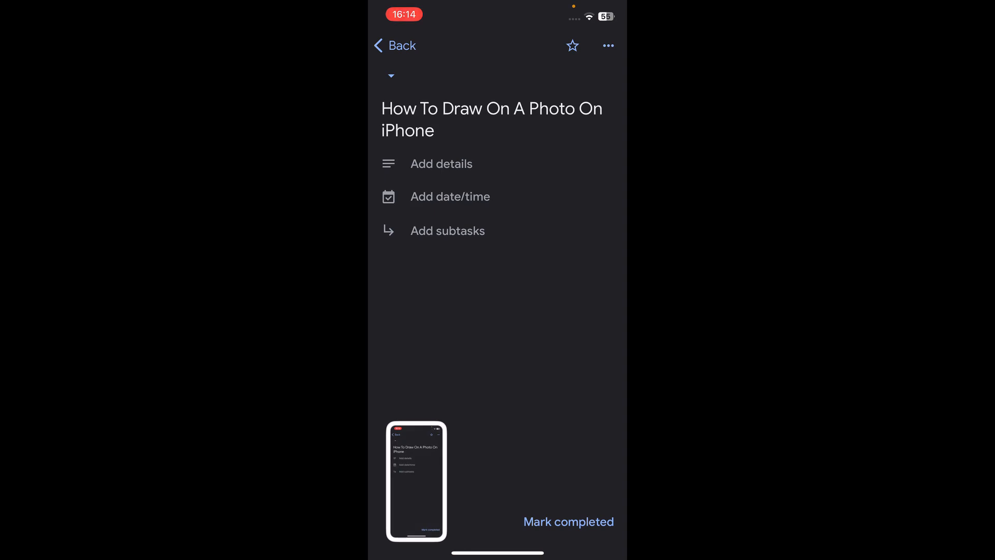
Open the new Google Tasks screenshot in Markup and draw a red freehand scribble.
left_click(416, 481)
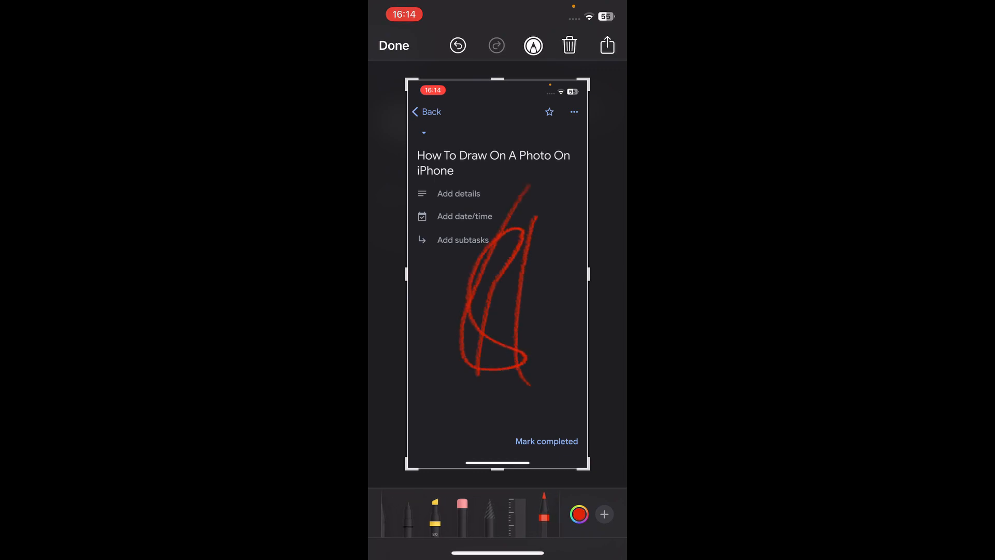
Save the red-scribbled screenshot to Photos and return to the library.
left_click(393, 45)
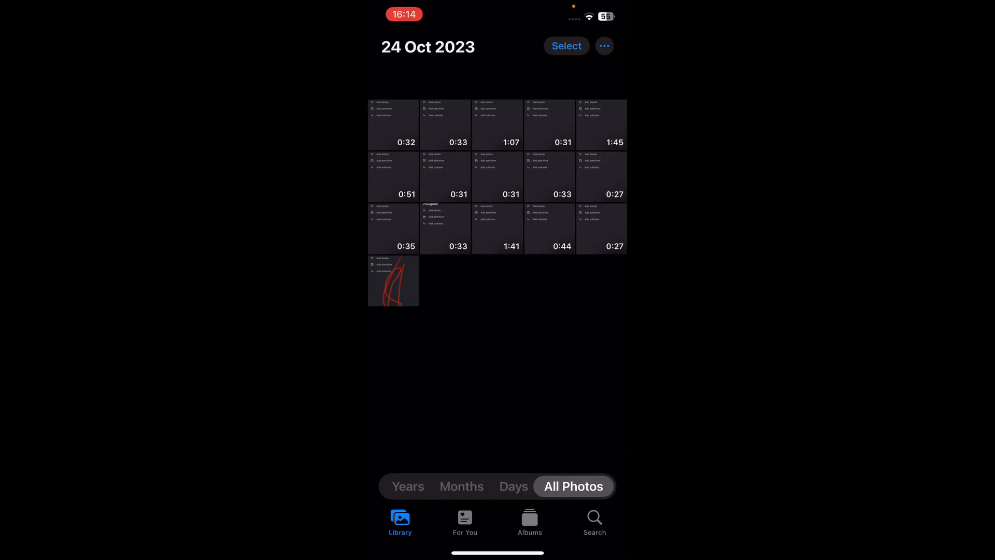
Open the saved red-scribbled screenshot from the library in the Markup editor.
left_click(393, 280)
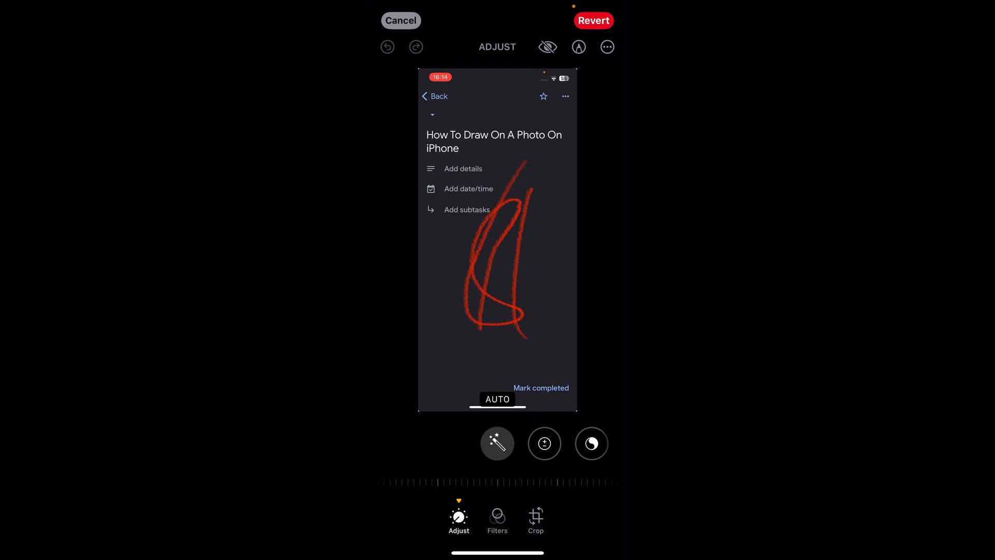
left_click(606, 45)
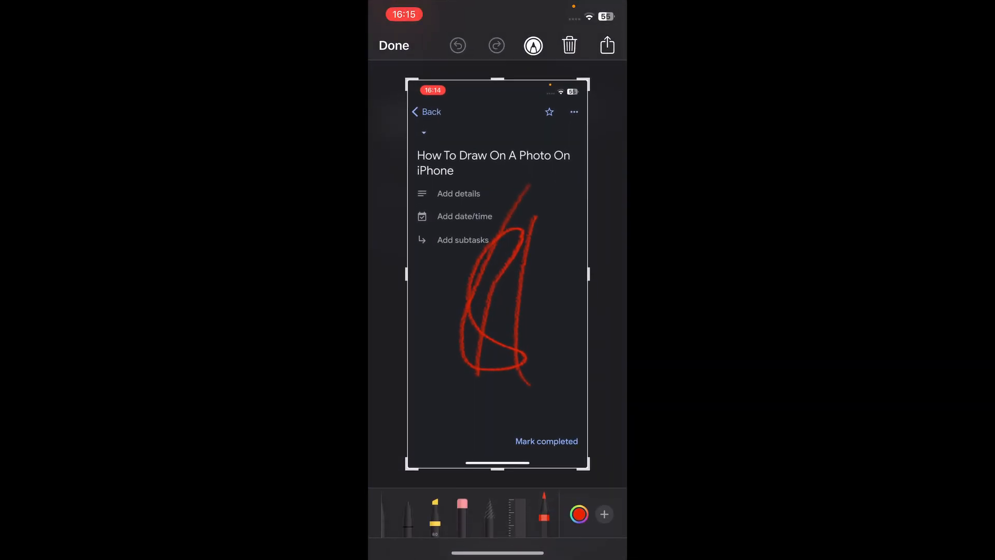
Scribble over the note in green, then switch the pen back to red.
left_click(579, 514)
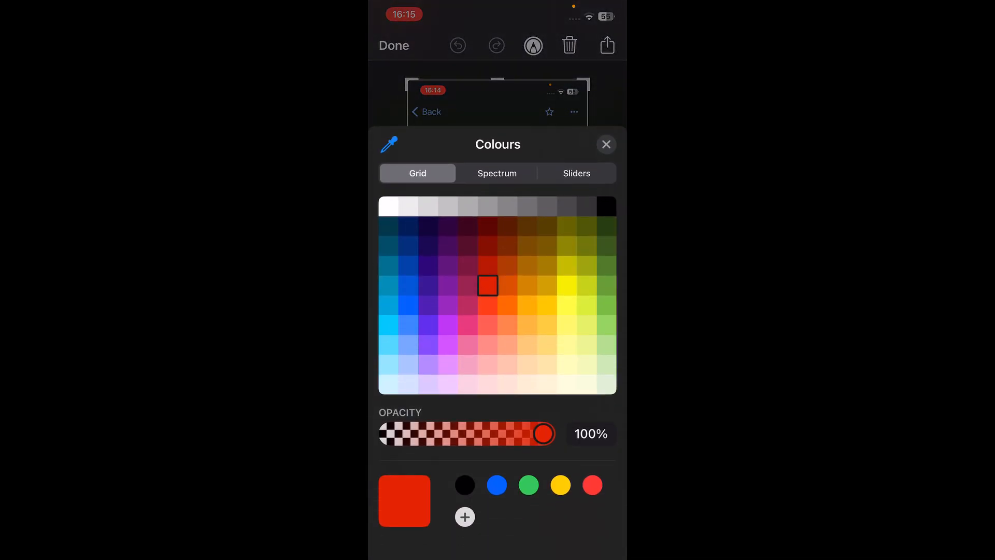
left_click(605, 144)
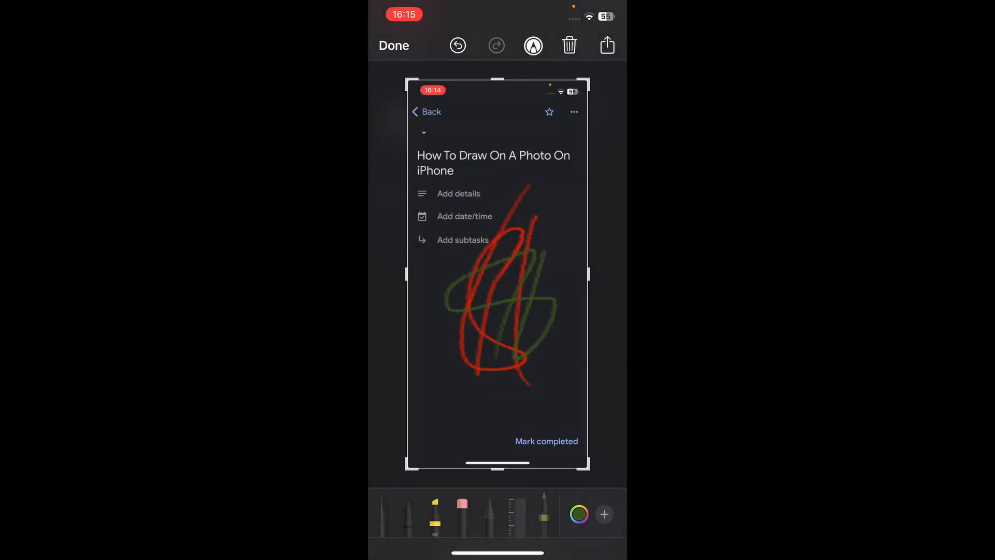
left_click(578, 514)
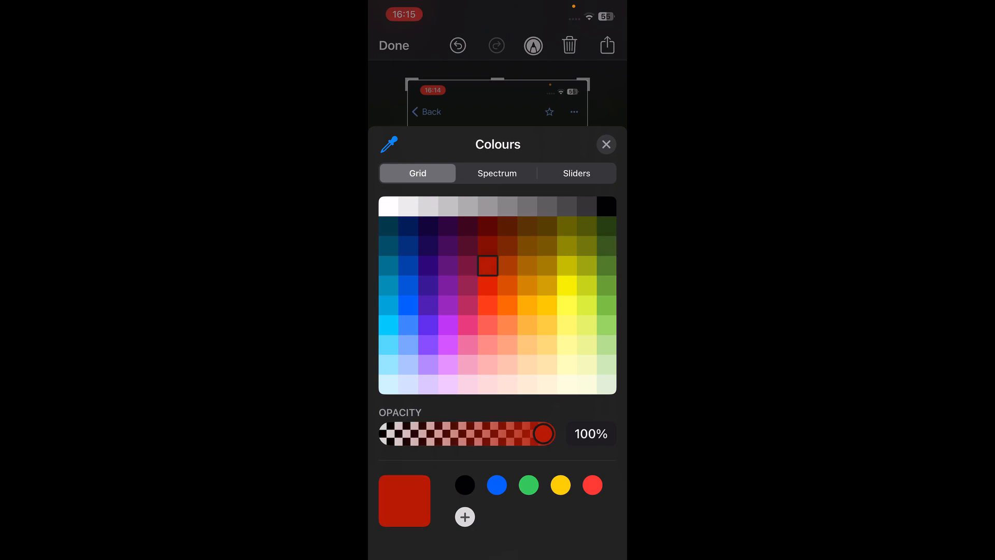
left_click(606, 144)
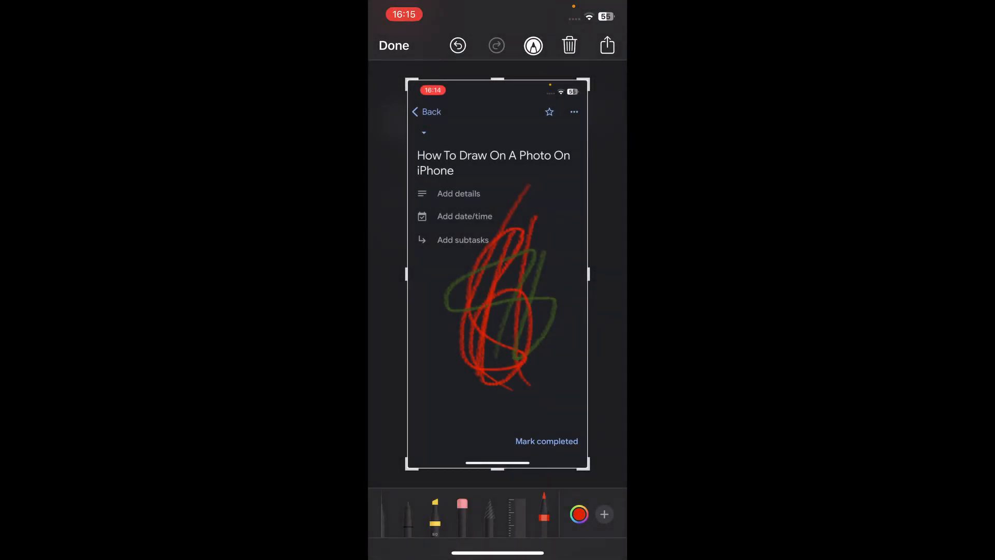
Delete the marked-up screenshot and return to the photo library.
left_click(603, 514)
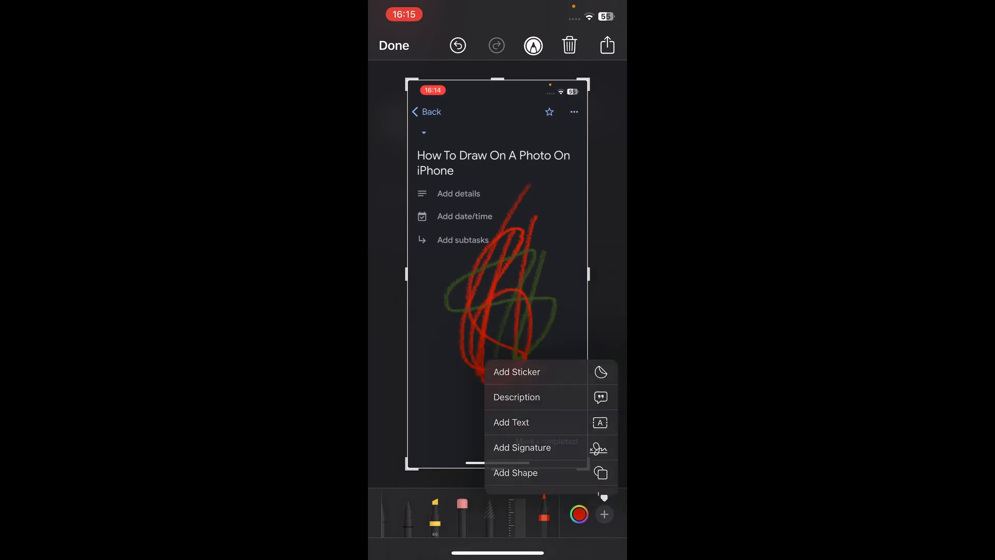
left_click(569, 45)
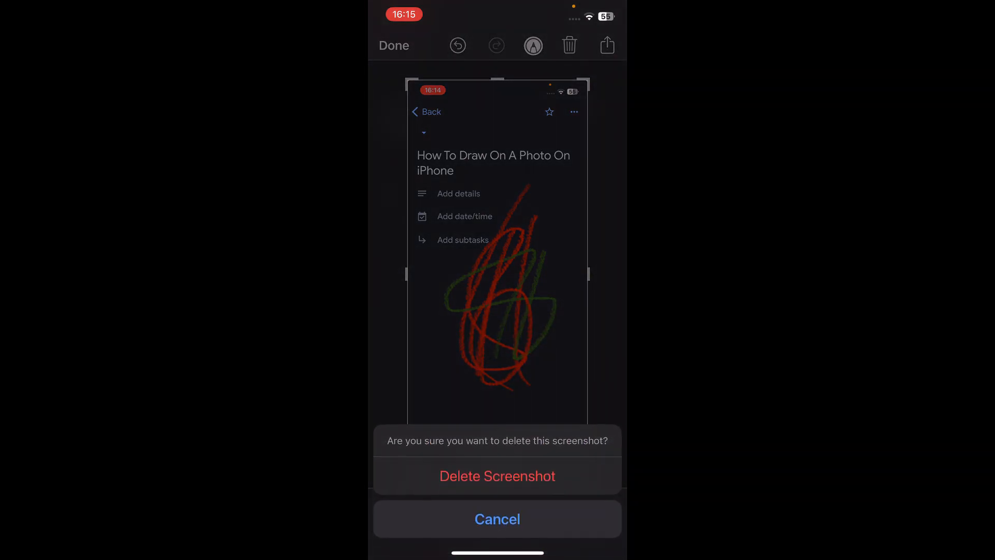
left_click(497, 476)
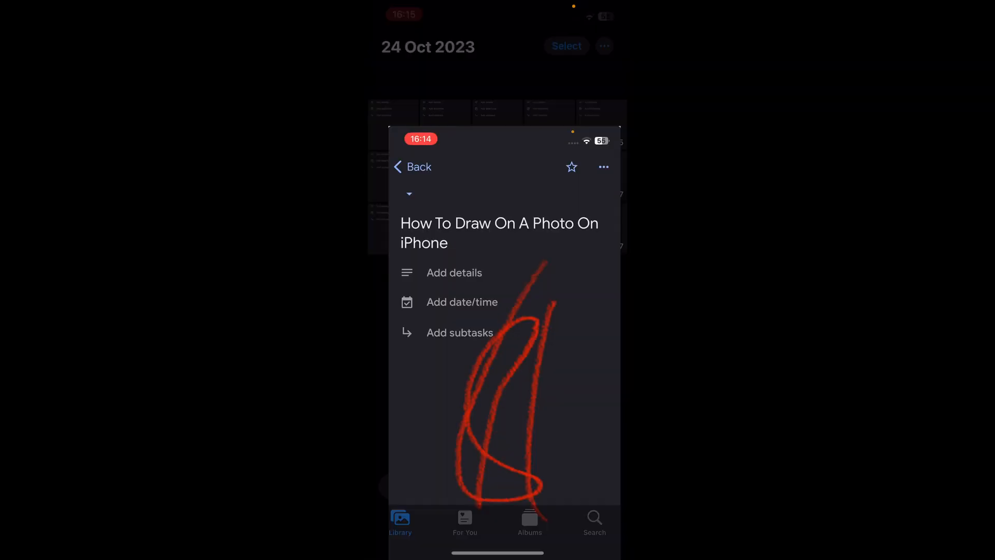
left_click(411, 167)
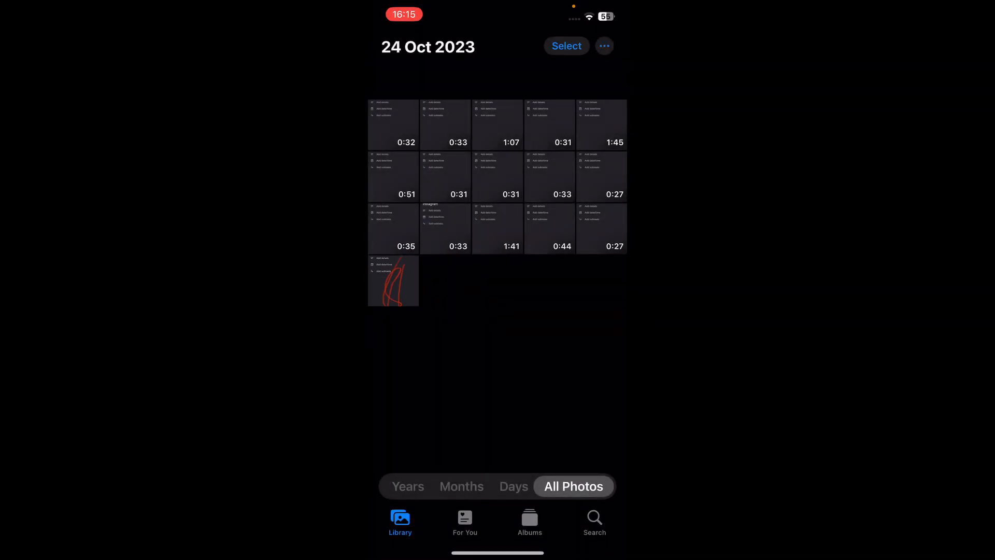